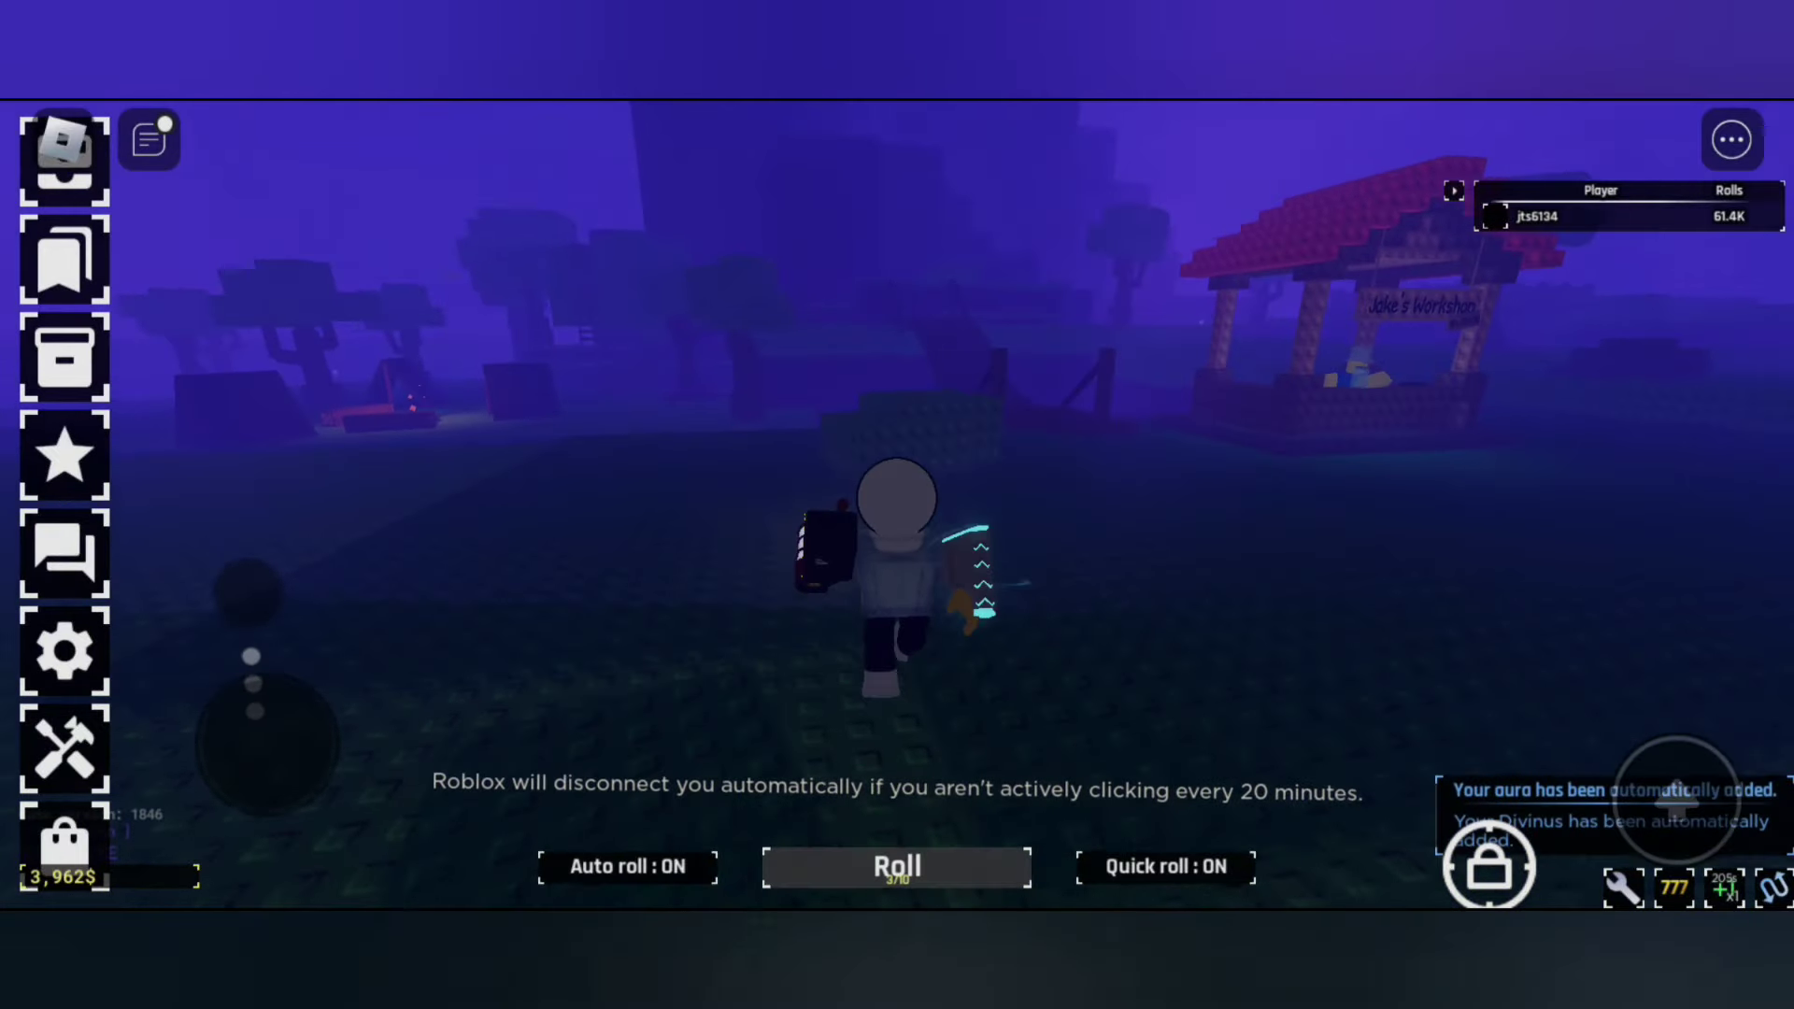
# Roll the Corrosive aura (1 in 2,400) and bring up its skip confirmation warning.
pyautogui.click(897, 867)
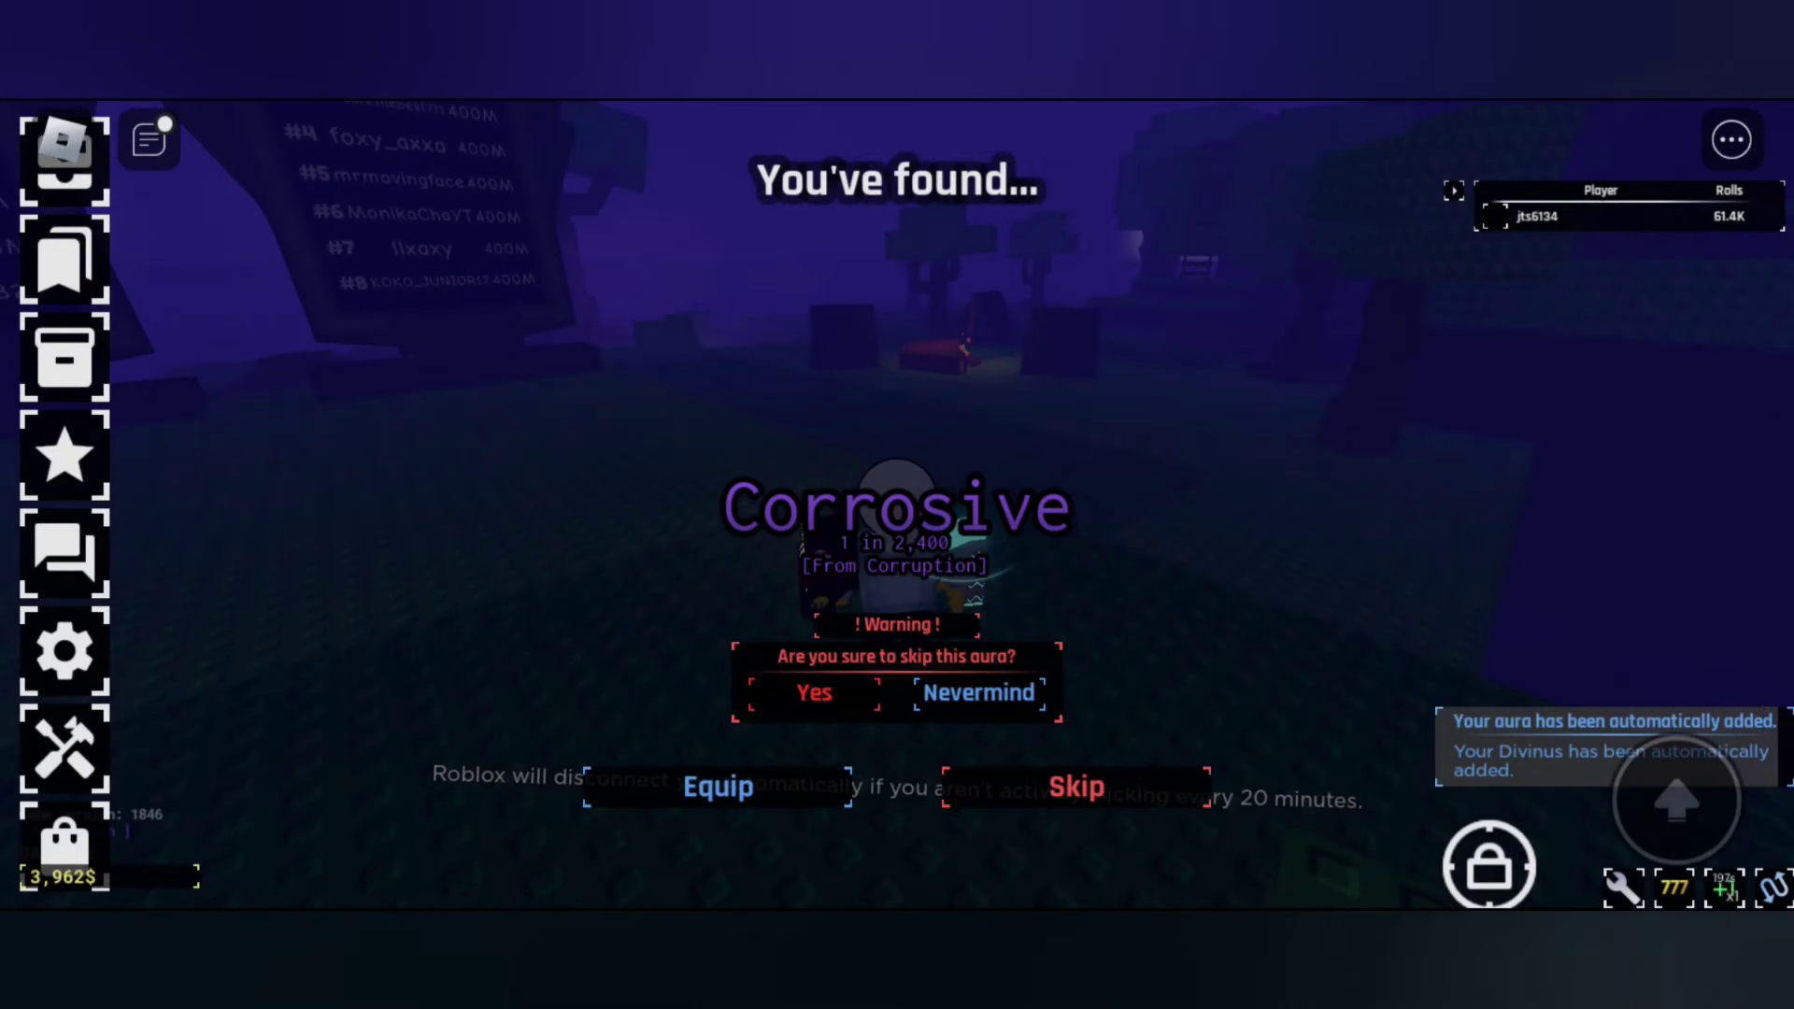
# Choose Nevermind on the skip warning, keeping the Corrosive aura result pending.
pyautogui.click(977, 694)
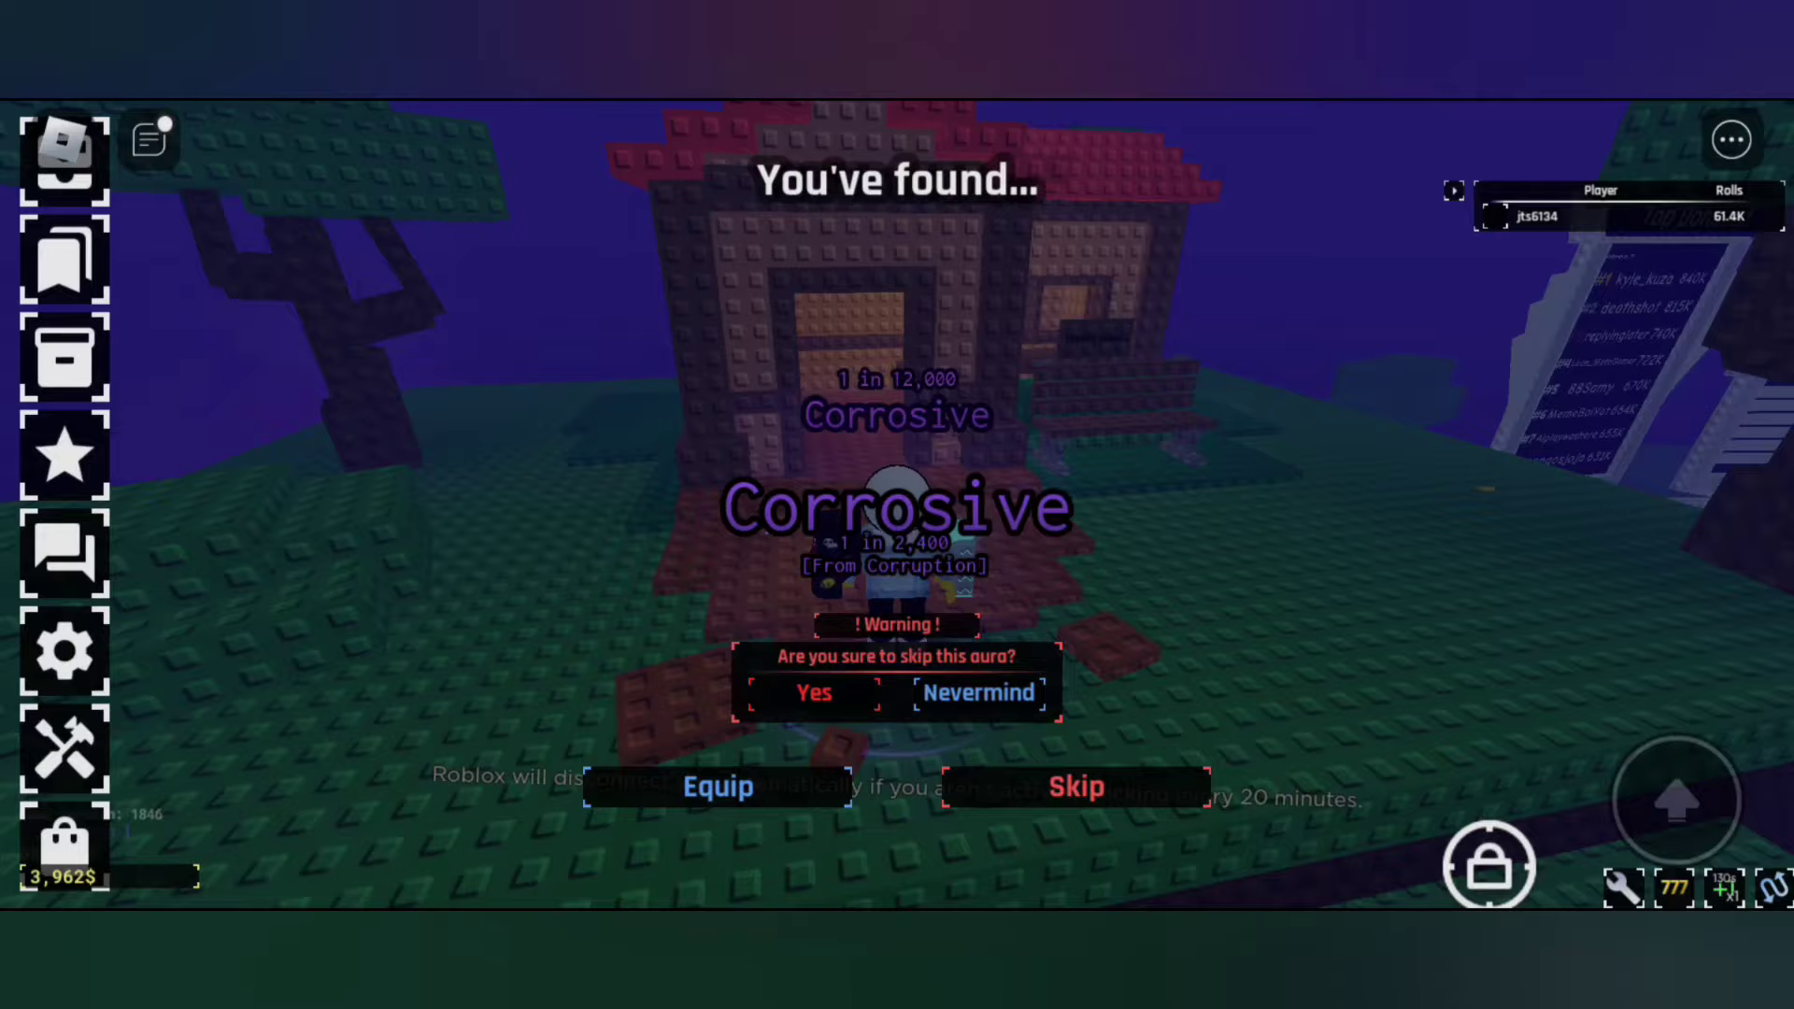
pyautogui.click(978, 692)
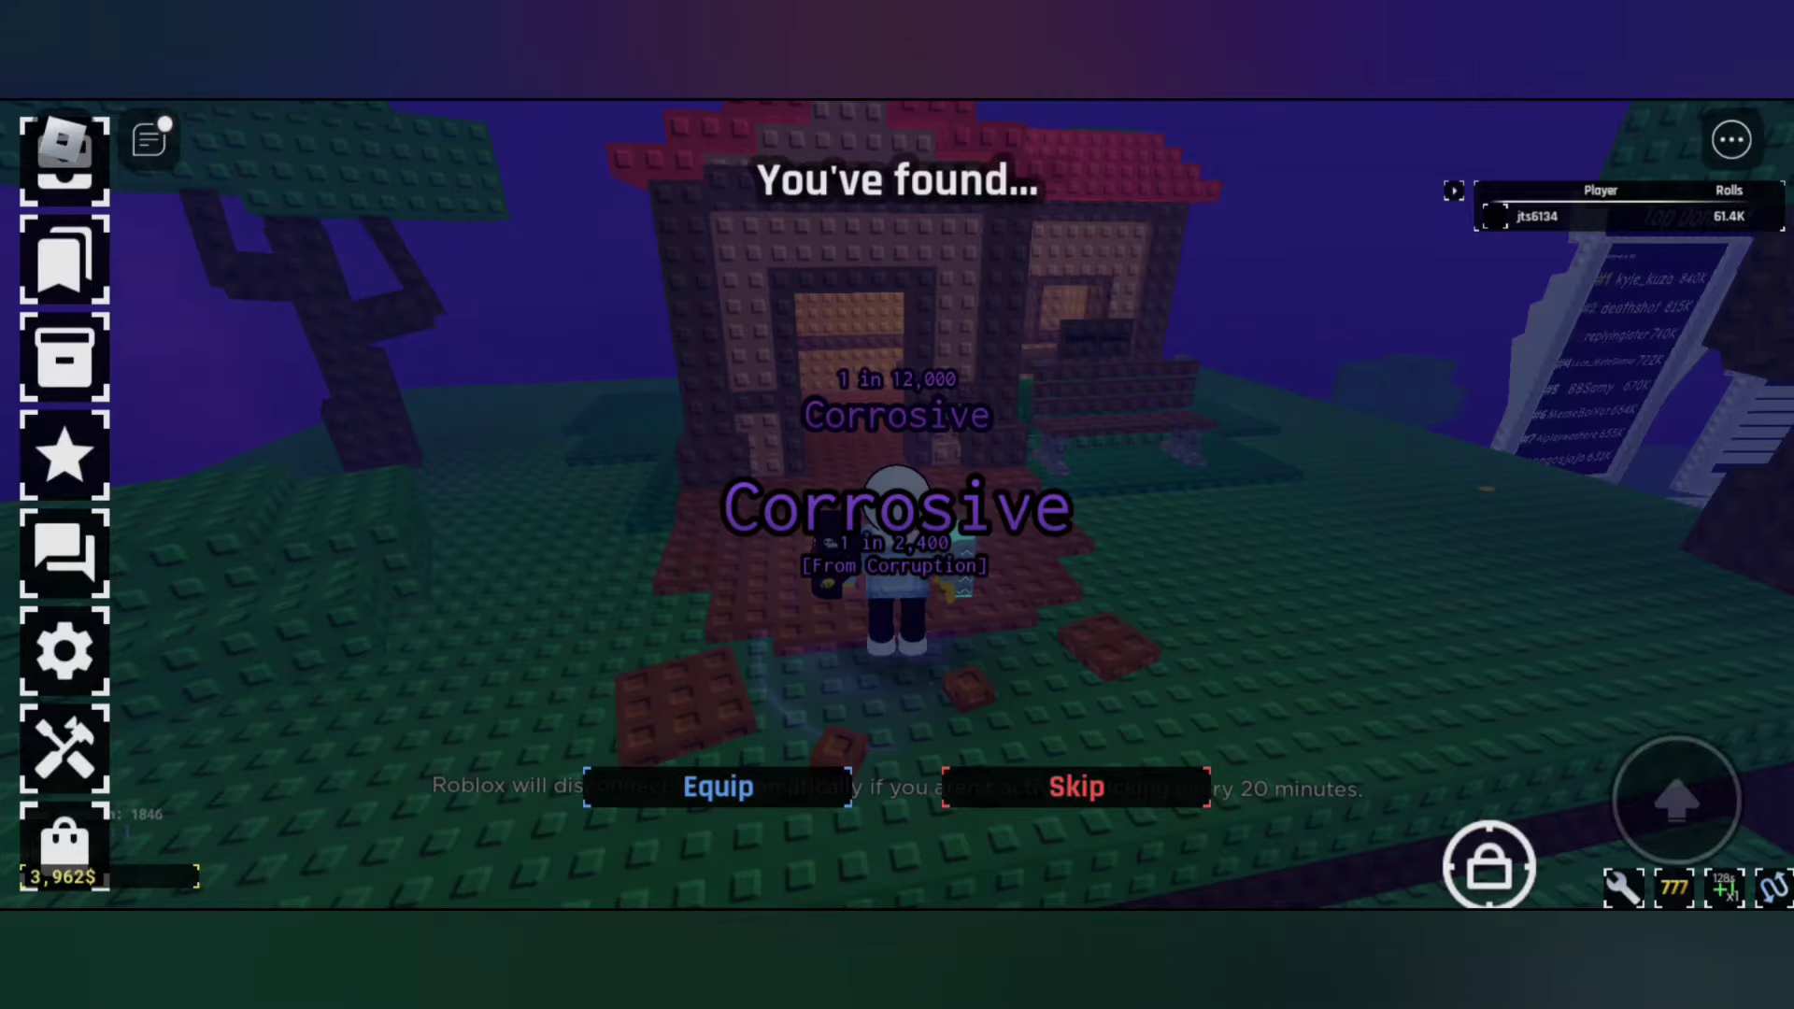